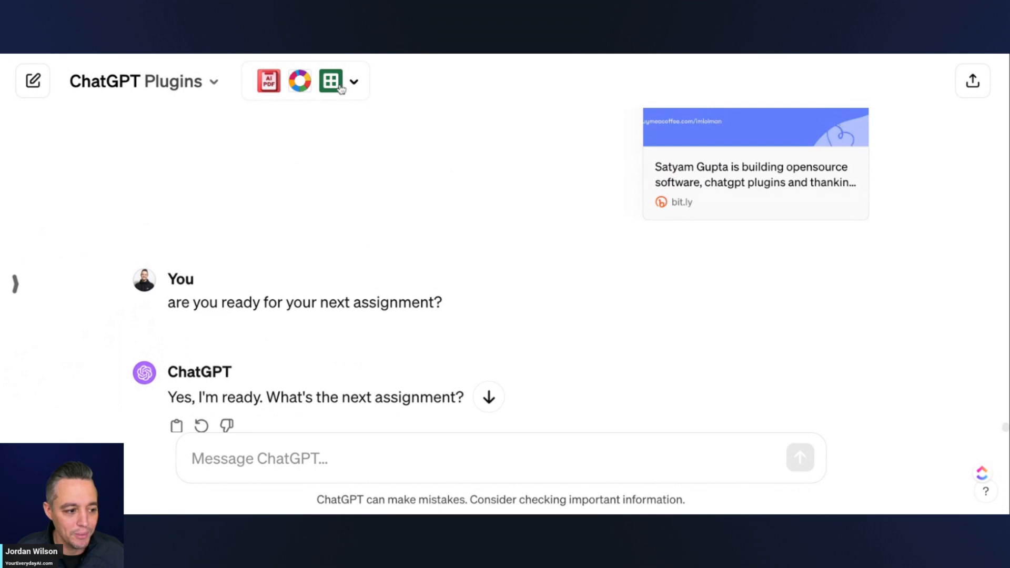
pyautogui.moveTo(33, 84)
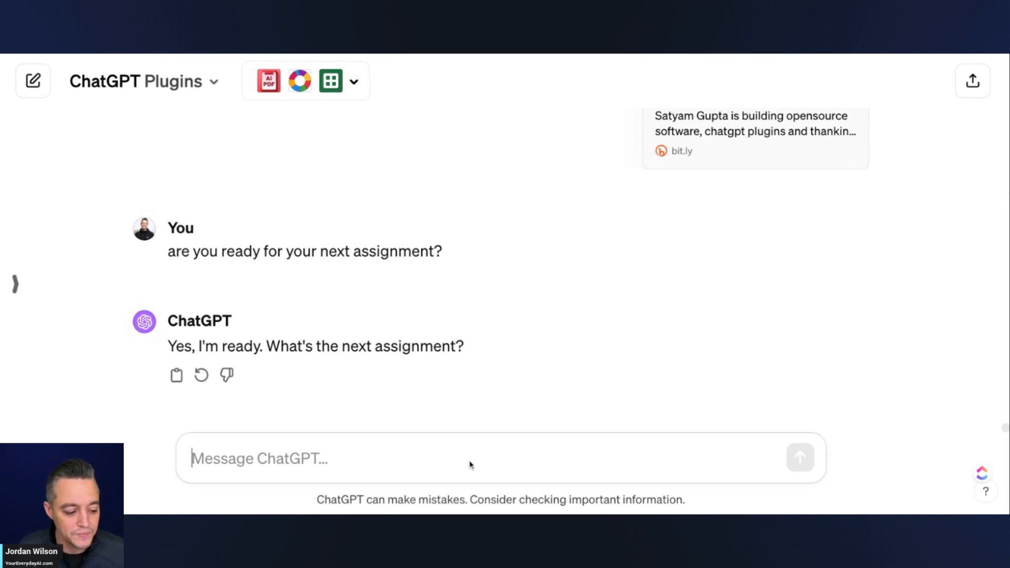
pyautogui.moveTo(338, 478)
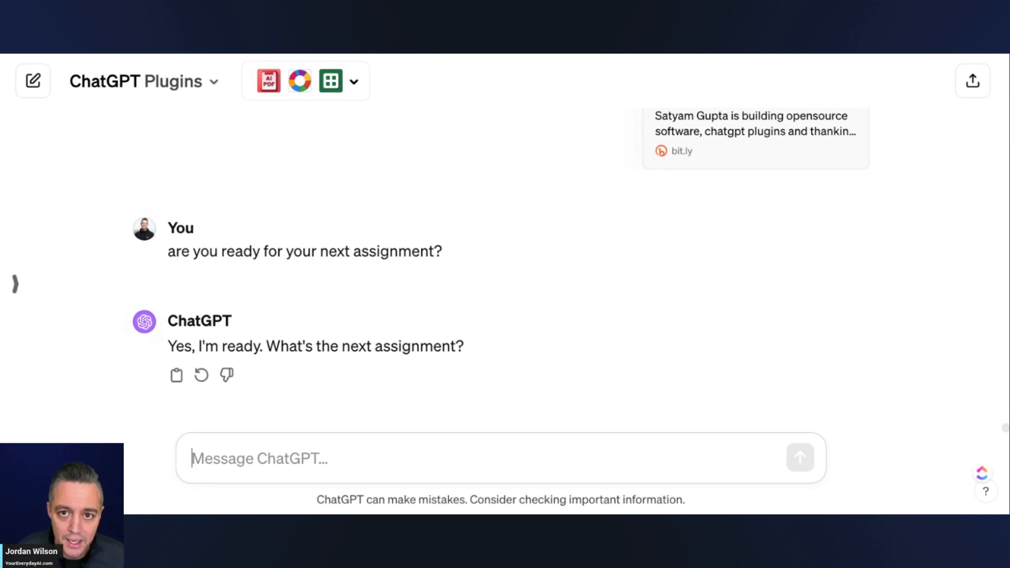
pyautogui.moveTo(538, 473)
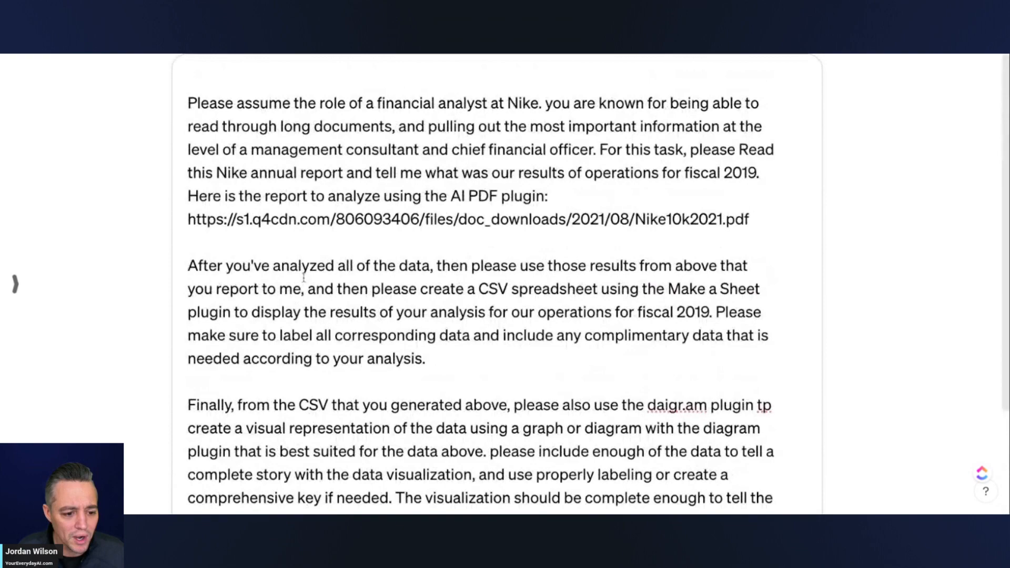
# Step: Submit the Nike fiscal 2019 analyst prompt requesting a CSV sheet and diagram
pyautogui.scroll(-3)
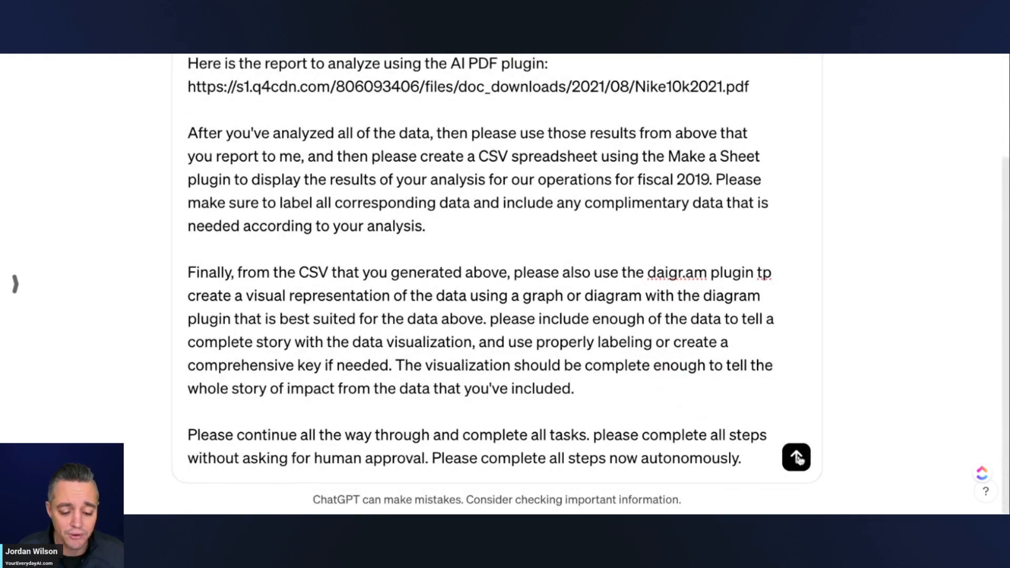
pyautogui.click(795, 458)
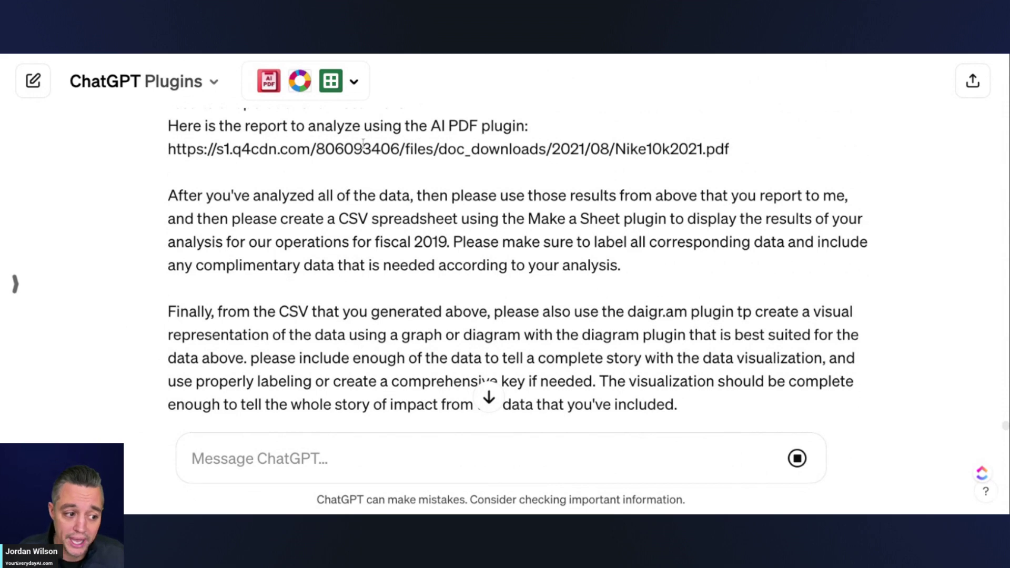
pyautogui.moveTo(355, 173)
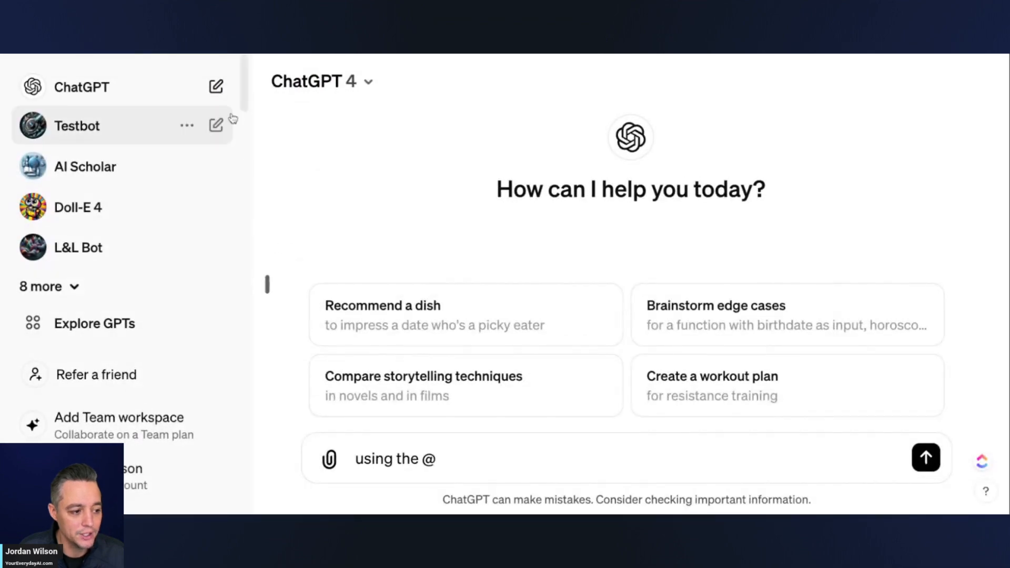
pyautogui.moveTo(217, 86)
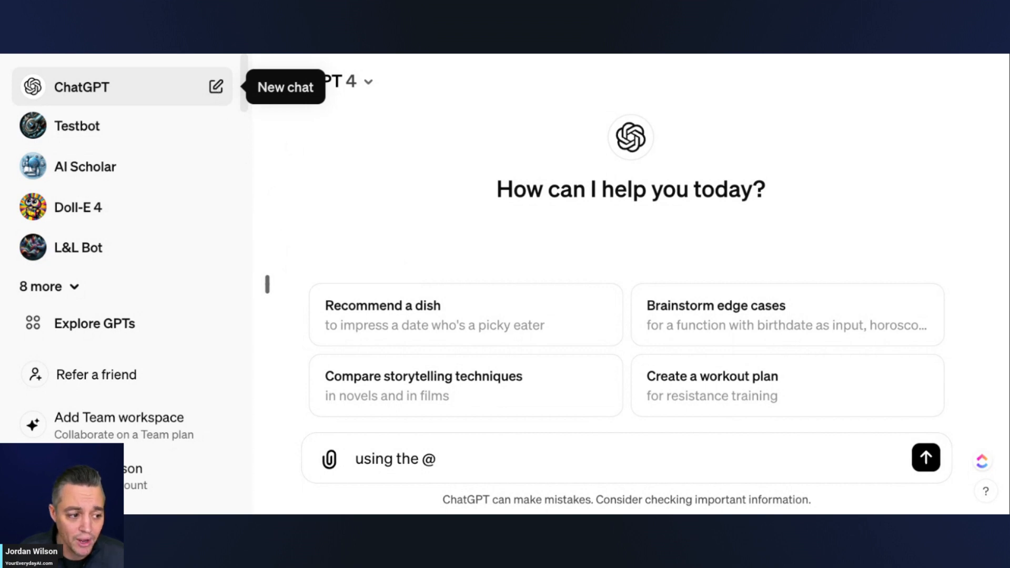
pyautogui.moveTo(275, 283)
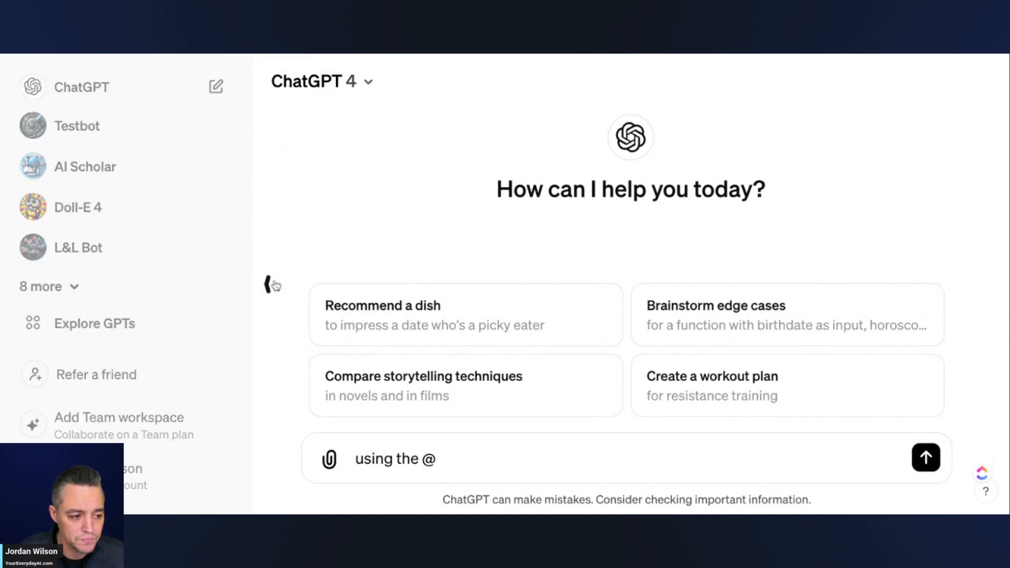
pyautogui.click(324, 82)
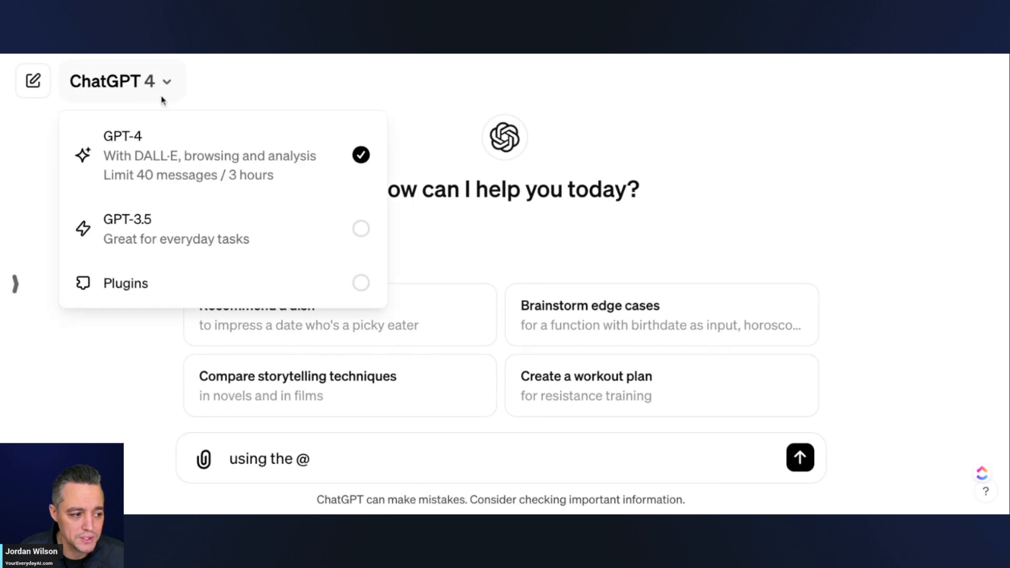
pyautogui.moveTo(331, 154)
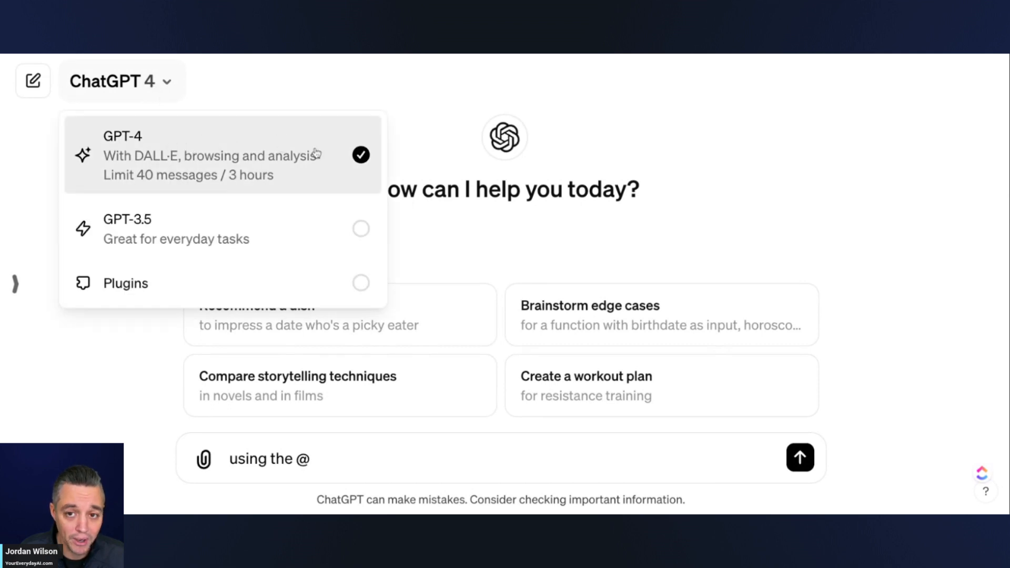
pyautogui.moveTo(261, 241)
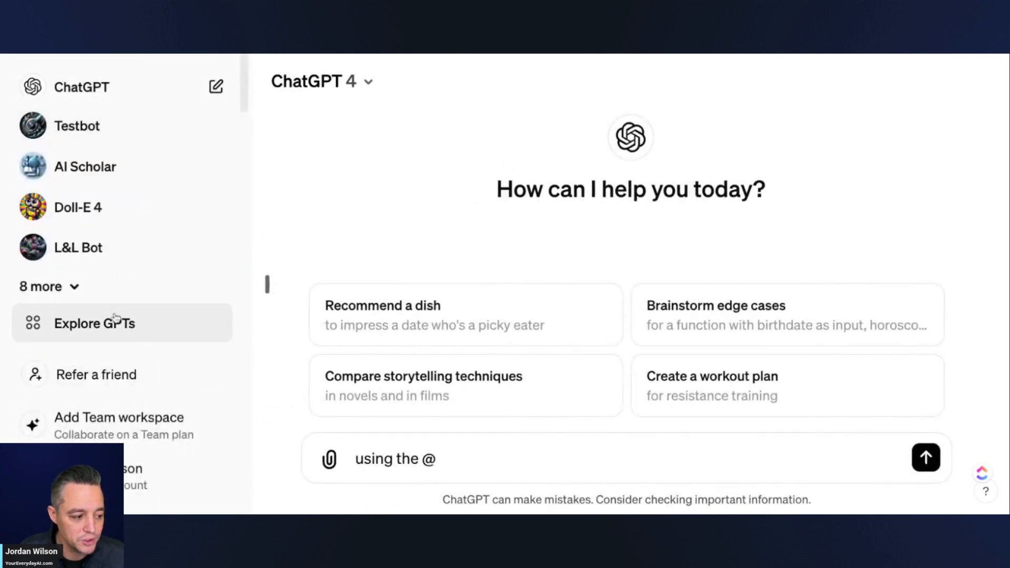
pyautogui.moveTo(84, 94)
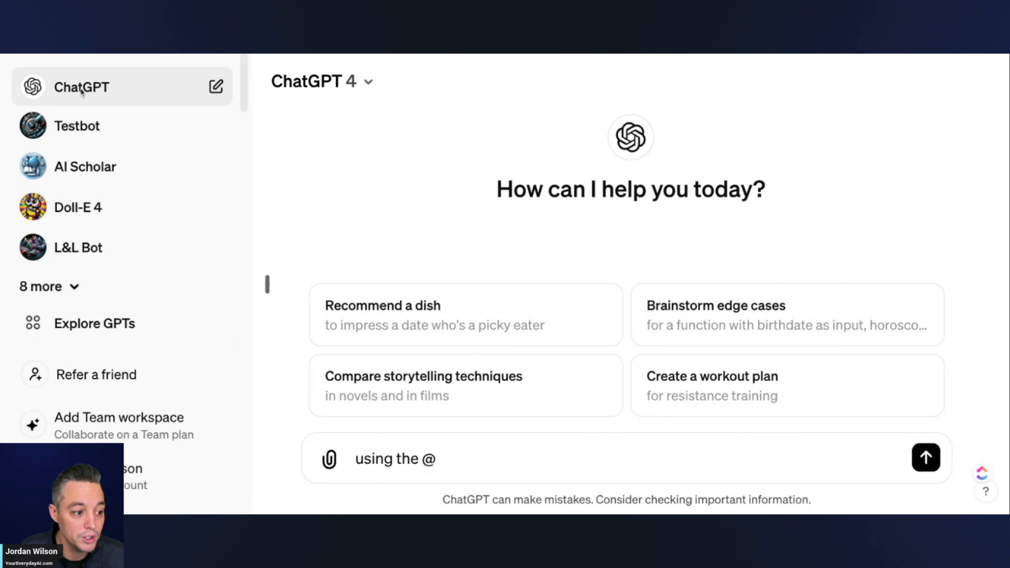
pyautogui.click(84, 93)
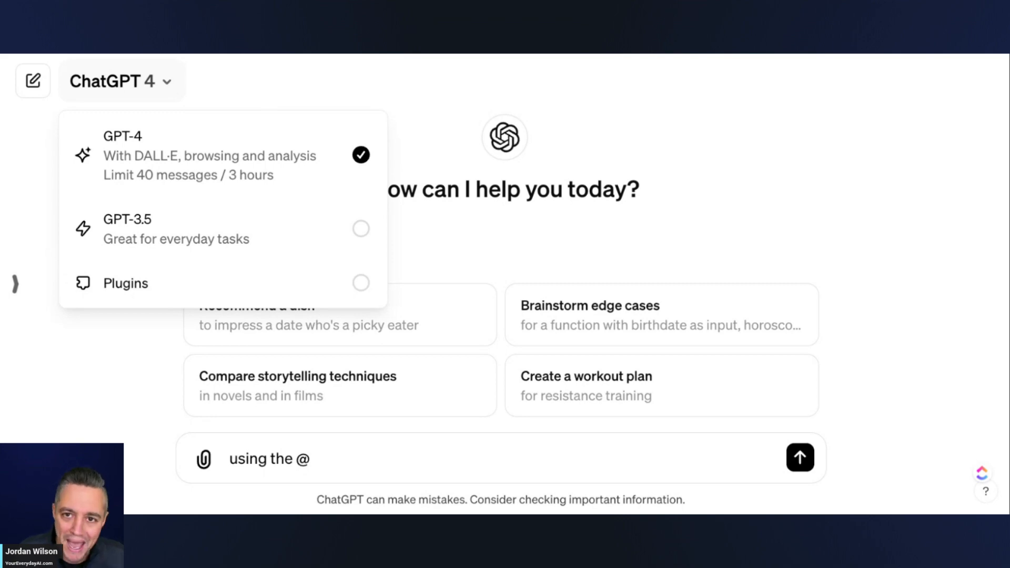
pyautogui.click(126, 283)
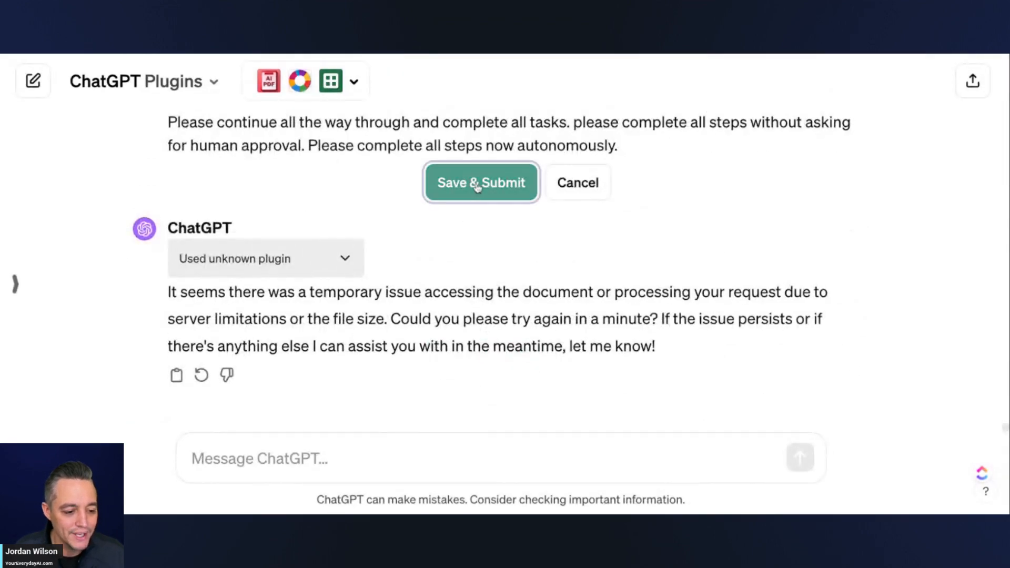
# Step: Resubmit the edited Nike 10-K analysis prompt and follow the new response
pyautogui.click(481, 182)
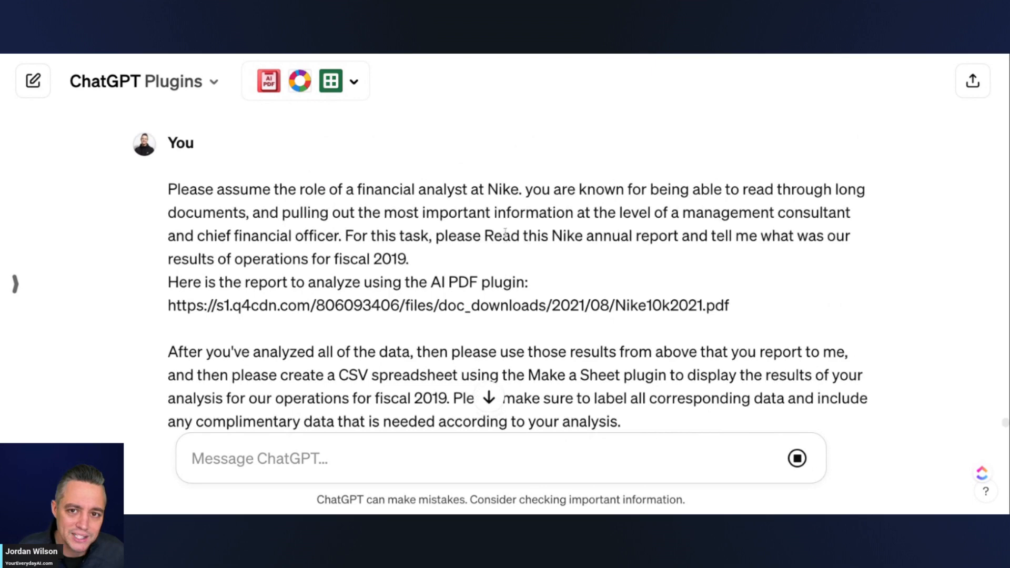
pyautogui.scroll(-3)
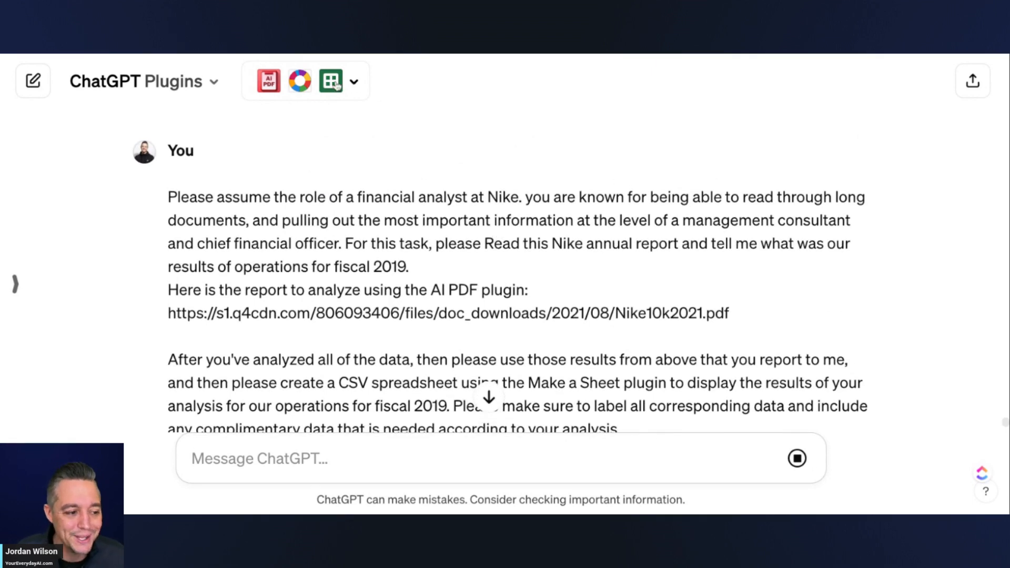
pyautogui.moveTo(318, 102)
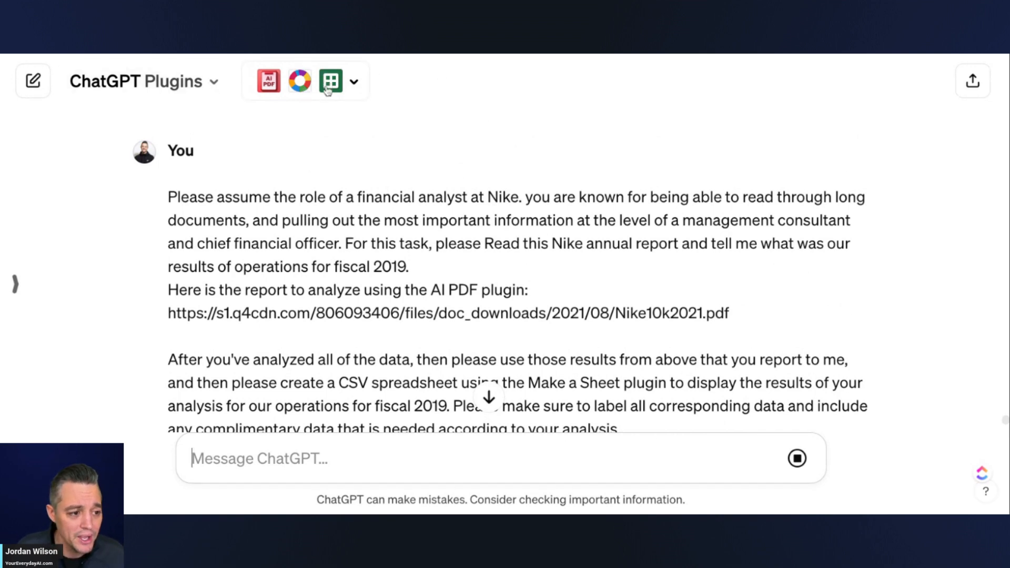
pyautogui.moveTo(299, 56)
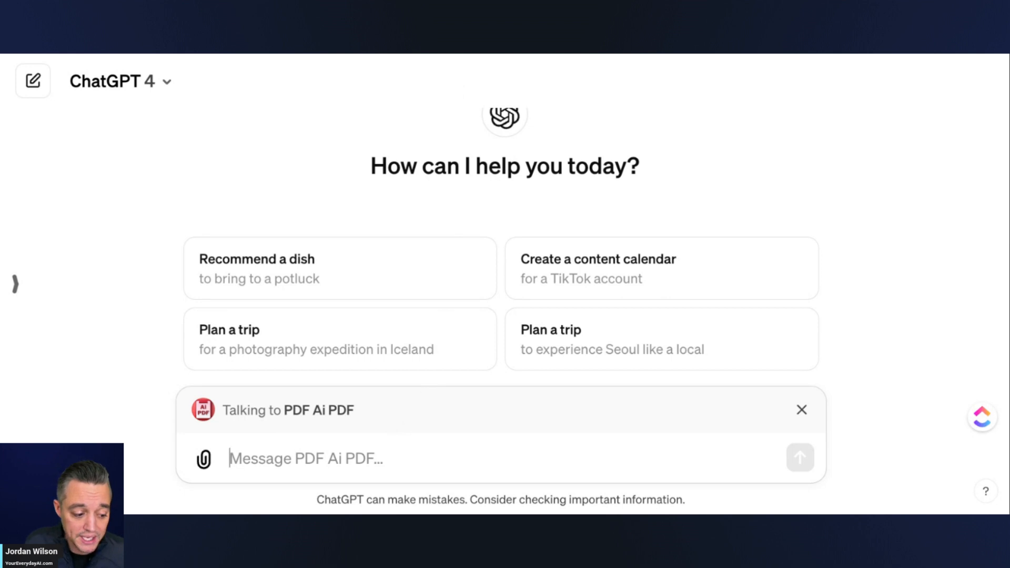
# Step: Send 'analze this PDF:' with the Nike10k2021.pdf link to PDF Ai PDF
pyautogui.write('ha')
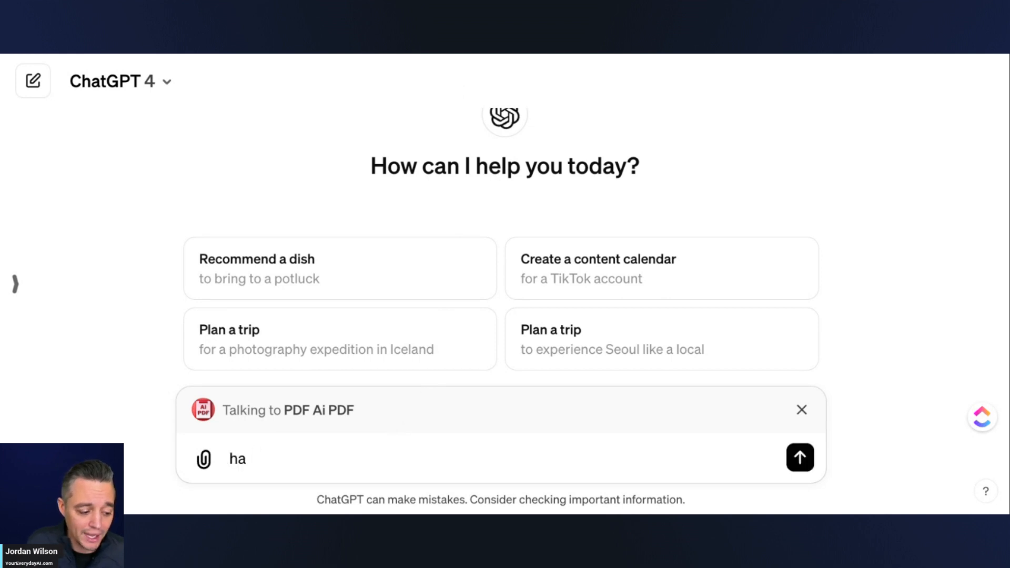
pyautogui.write('analze this PDF')
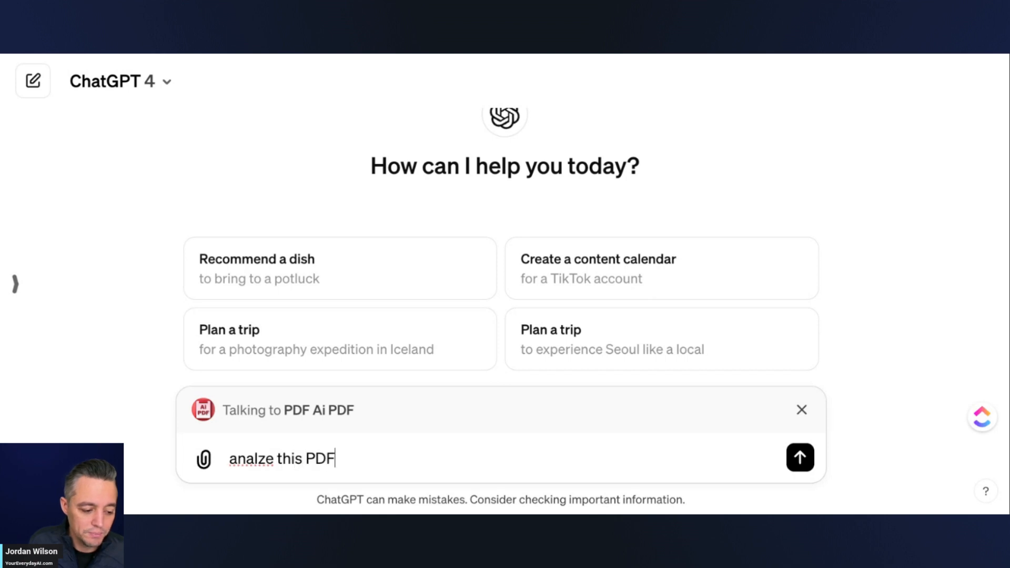
pyautogui.write(':')
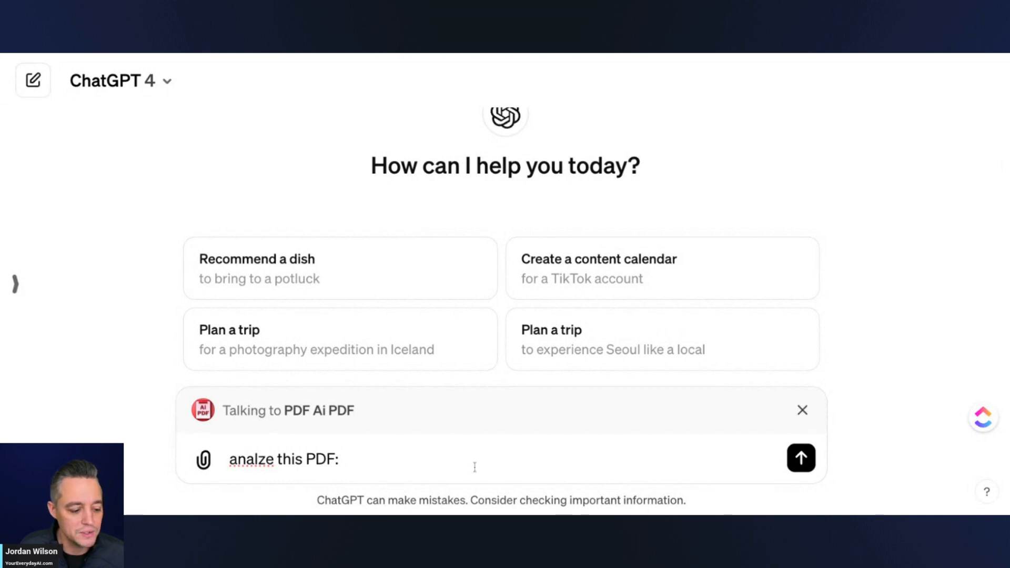
pyautogui.click(799, 458)
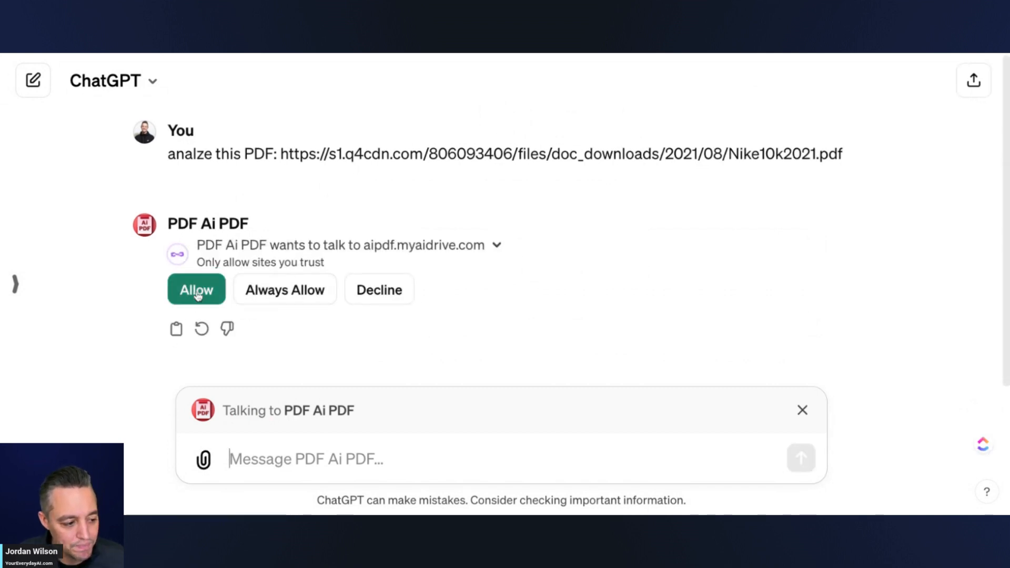
# Step: Allow site access, read the Nike 10-K summary, then dismiss PDF Ai PDF
pyautogui.click(196, 289)
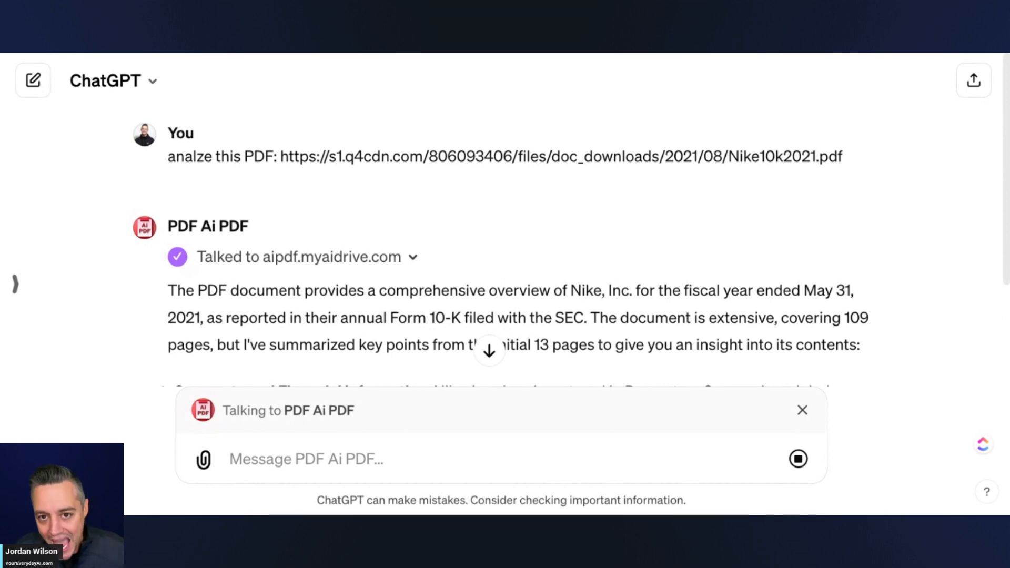
pyautogui.scroll(-3)
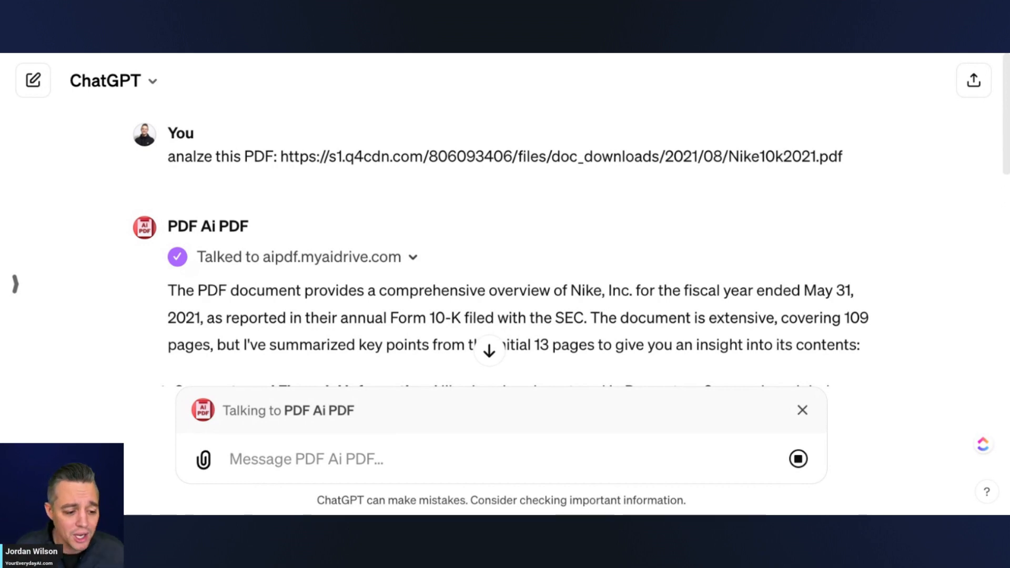
pyautogui.scroll(-3)
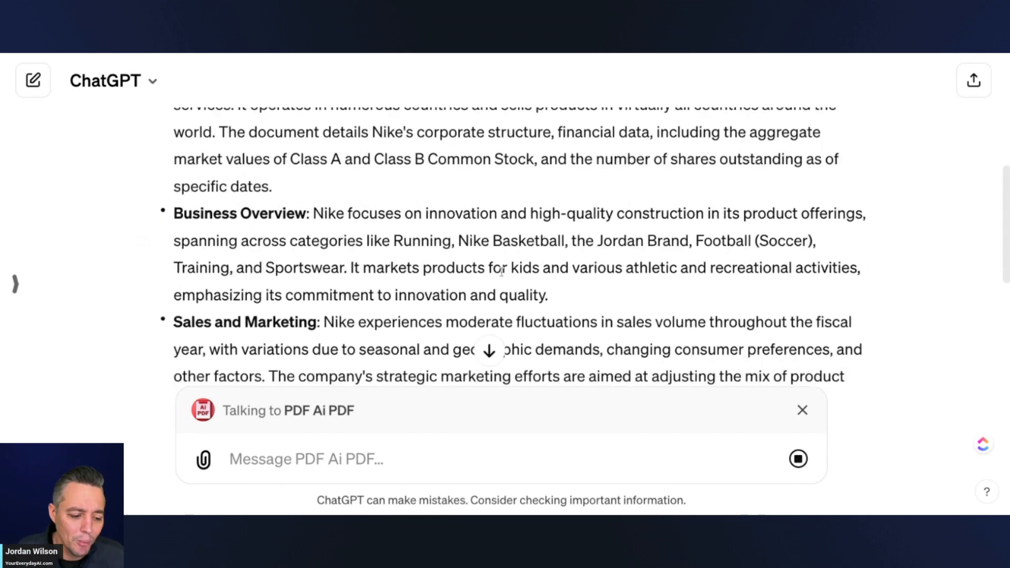
pyautogui.scroll(-3)
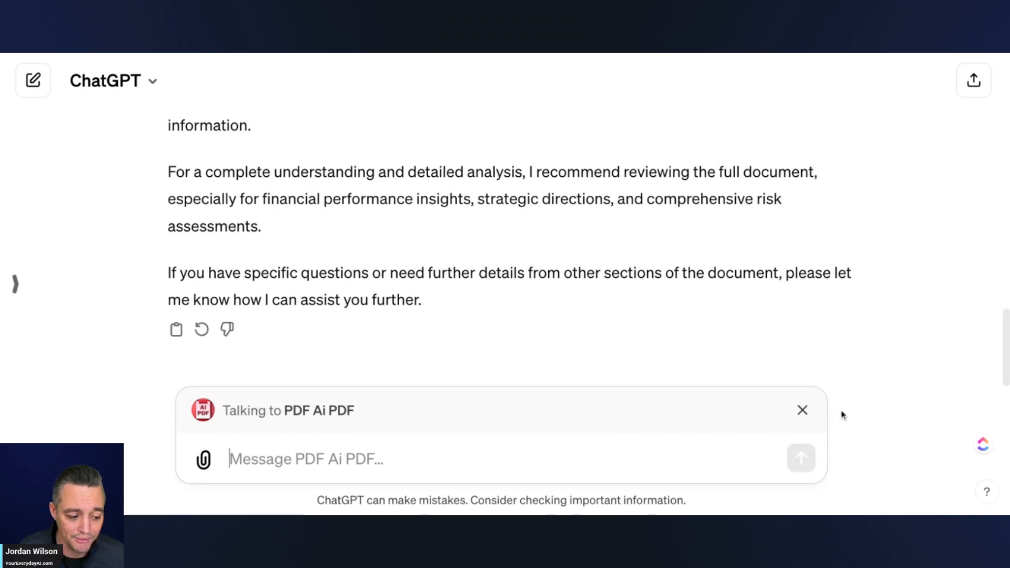
pyautogui.click(802, 409)
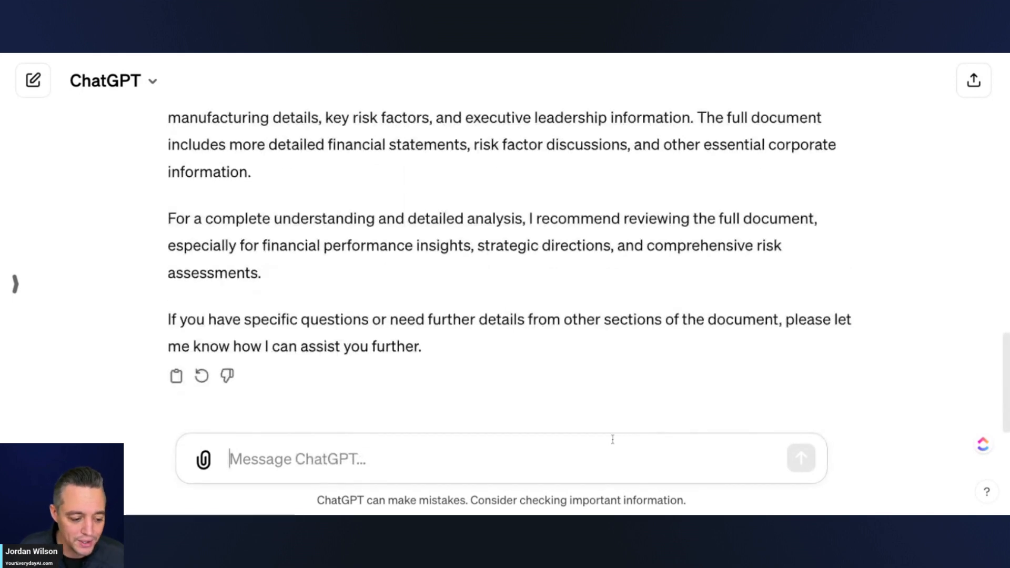
pyautogui.write('ddi')
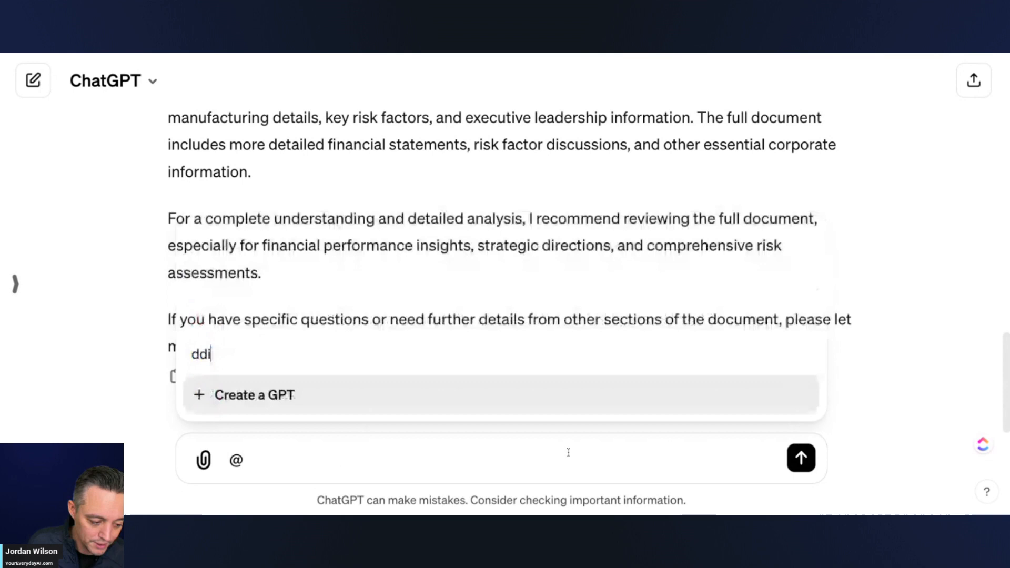